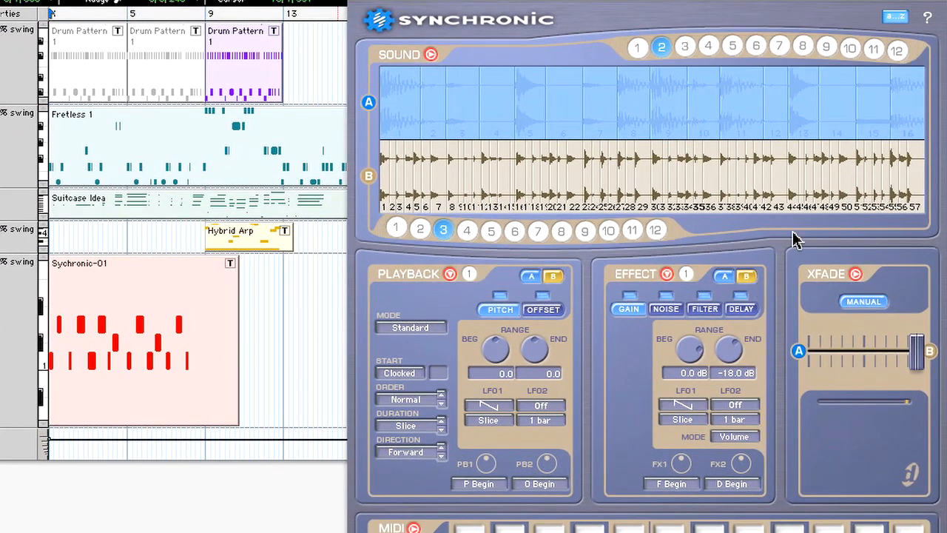
mouse_move(507, 185)
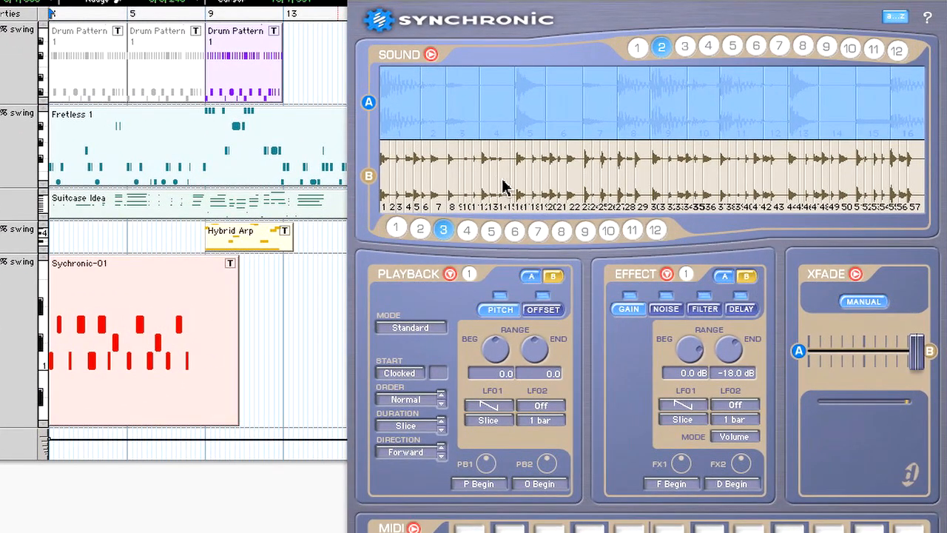
- Browse the playback preset grid, trying presets 3 and 12, and return to editing preset 1
left_click(470, 273)
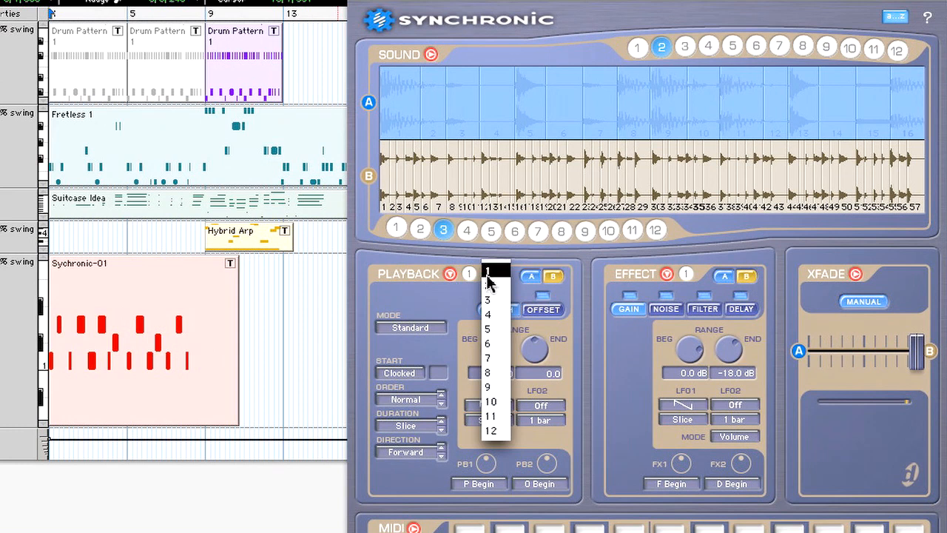
left_click(468, 273)
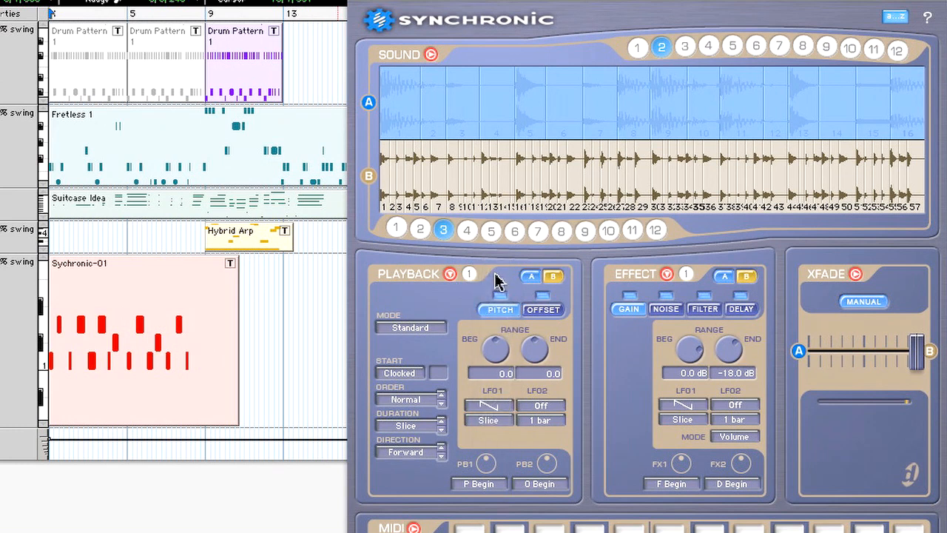
left_click(470, 274)
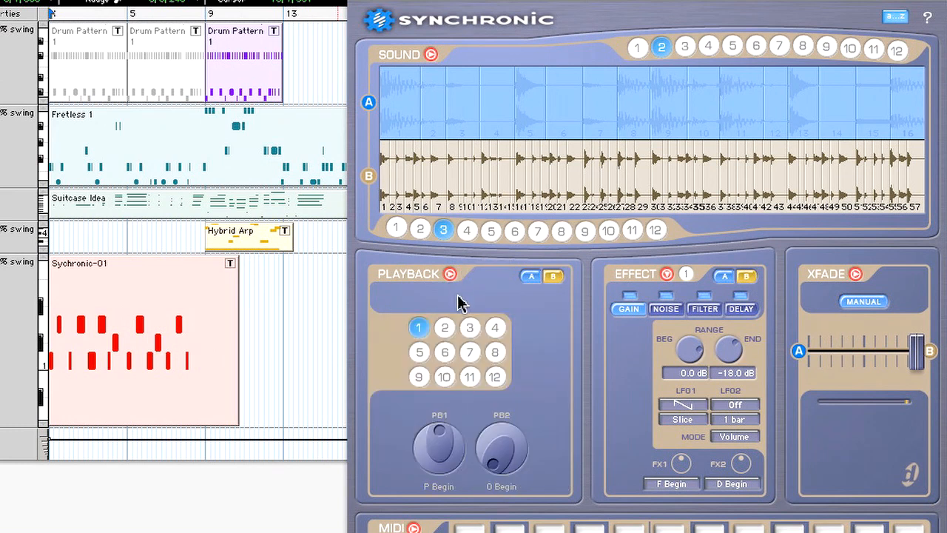
left_click(469, 328)
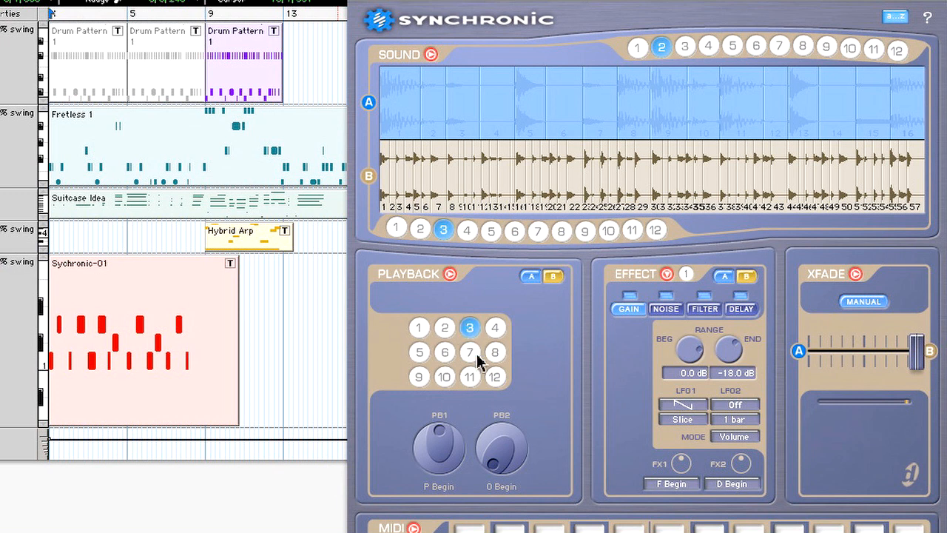
left_click(495, 377)
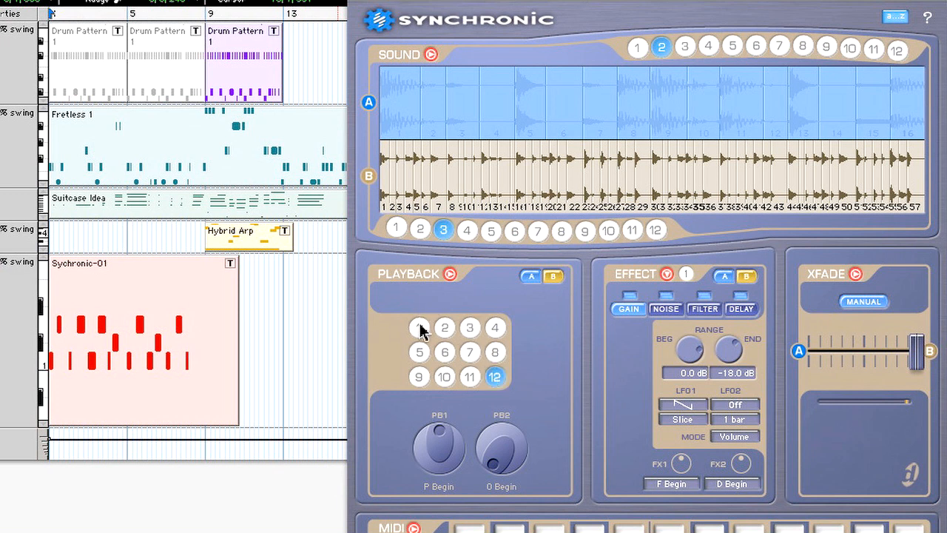
left_click(448, 274)
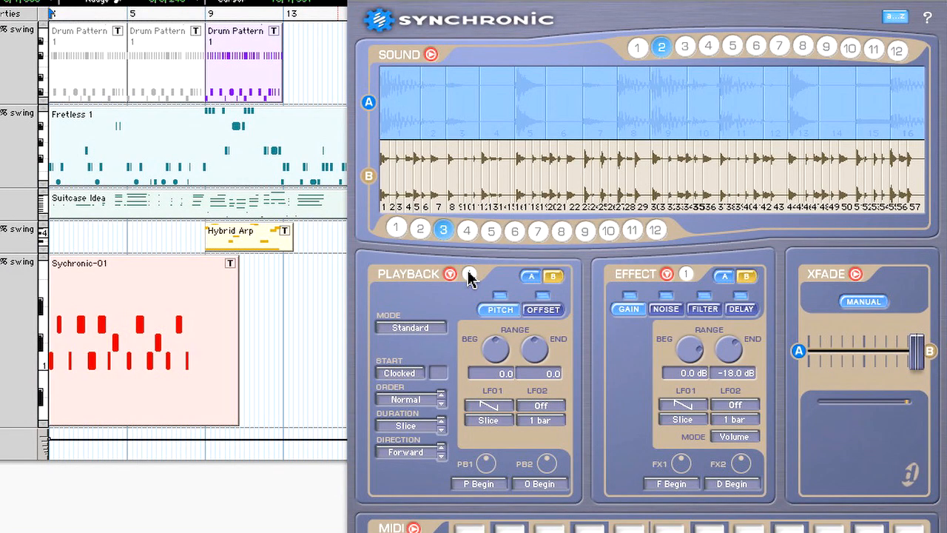
- Set playback preset 1's mode to Spin
left_click(405, 328)
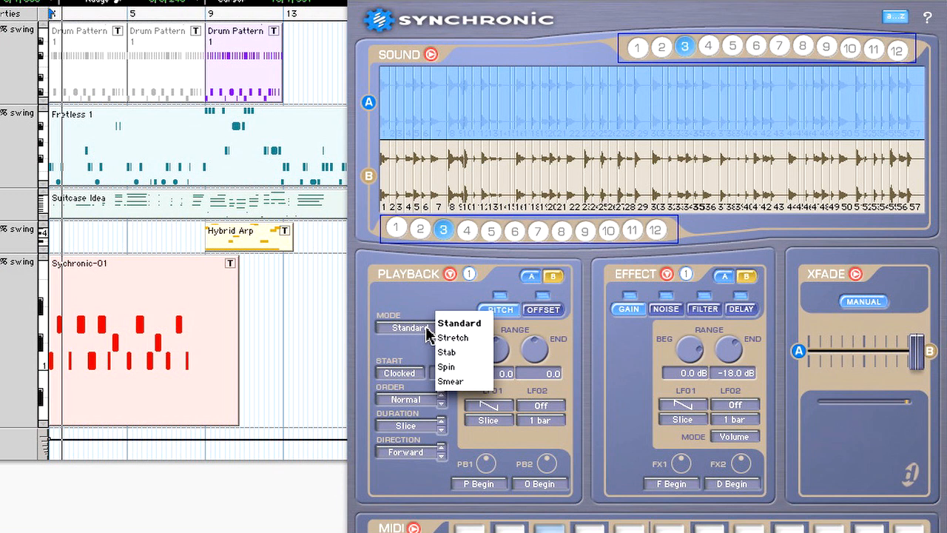
left_click(459, 322)
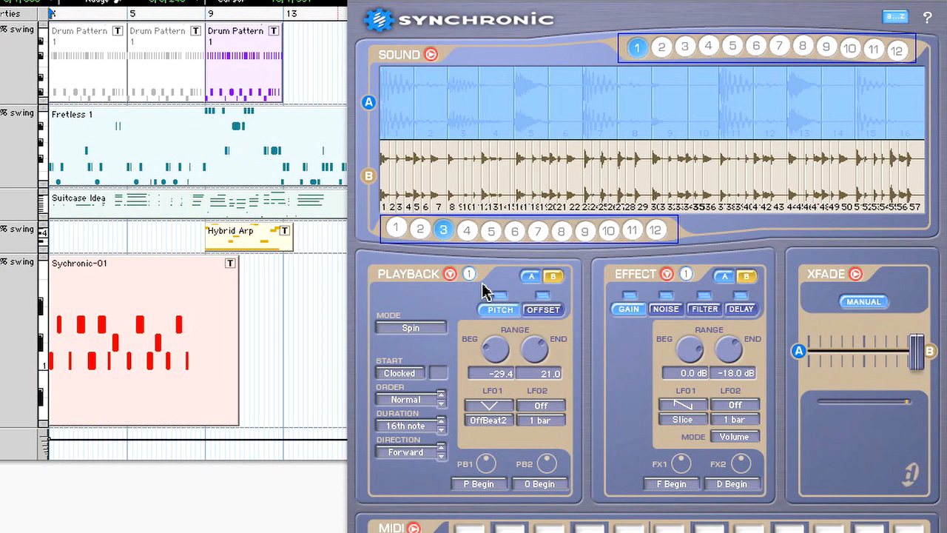
- Make playback preset 2 a Stab preset with pitch range end raised to 22.2
left_click(469, 274)
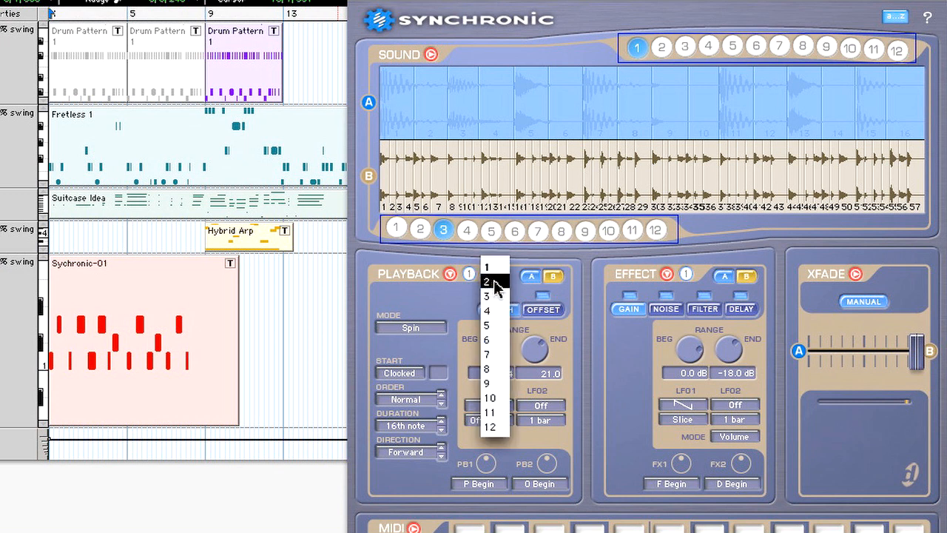
left_click(487, 281)
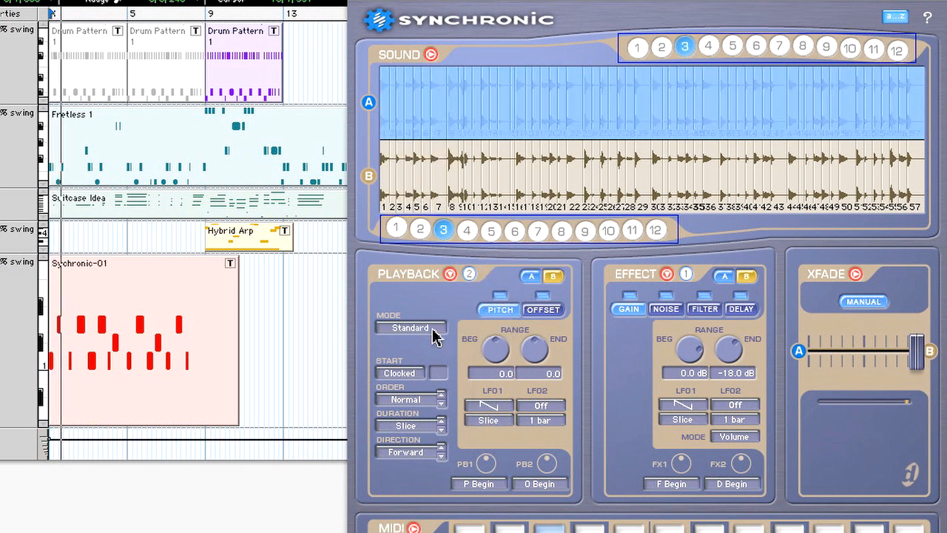
left_click(409, 327)
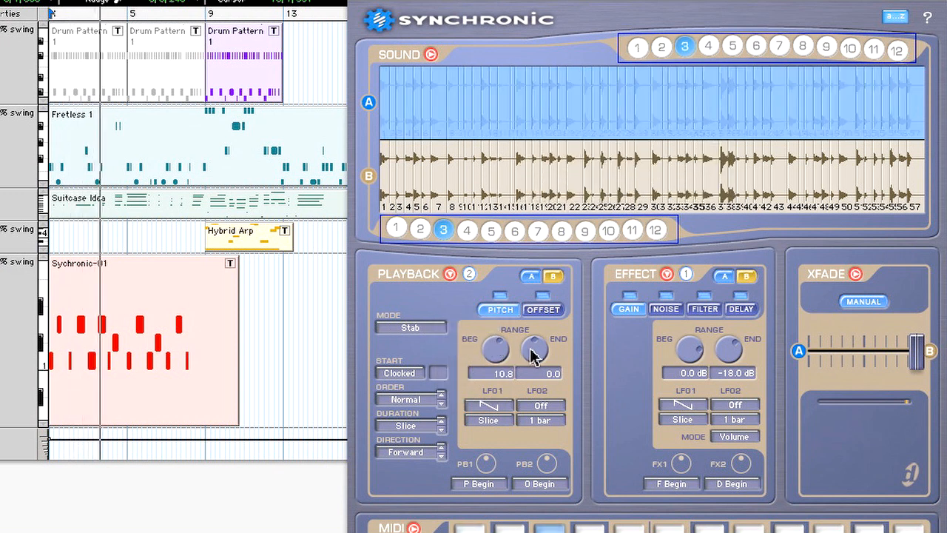
left_click_drag(535, 349, 544, 354)
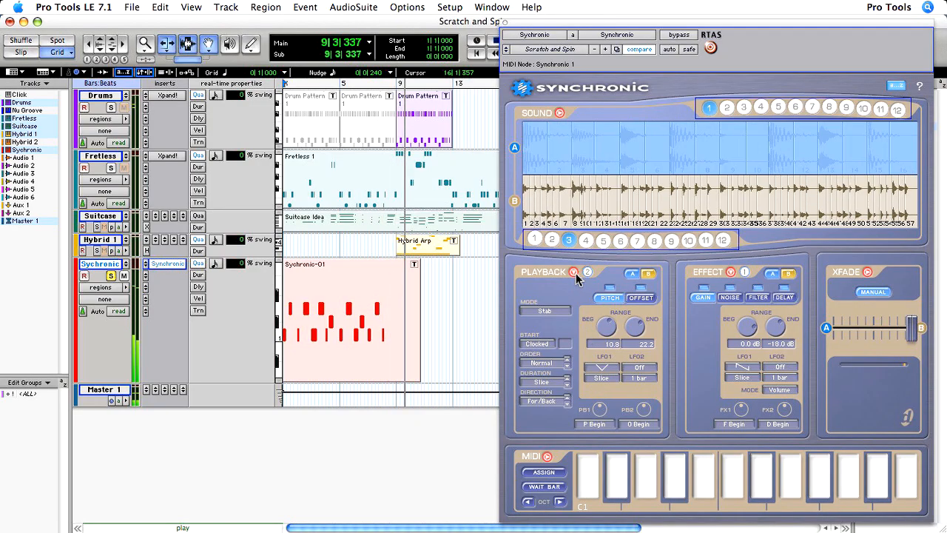
- Show the numbered playback preset grid and activate preset 2
left_click(587, 272)
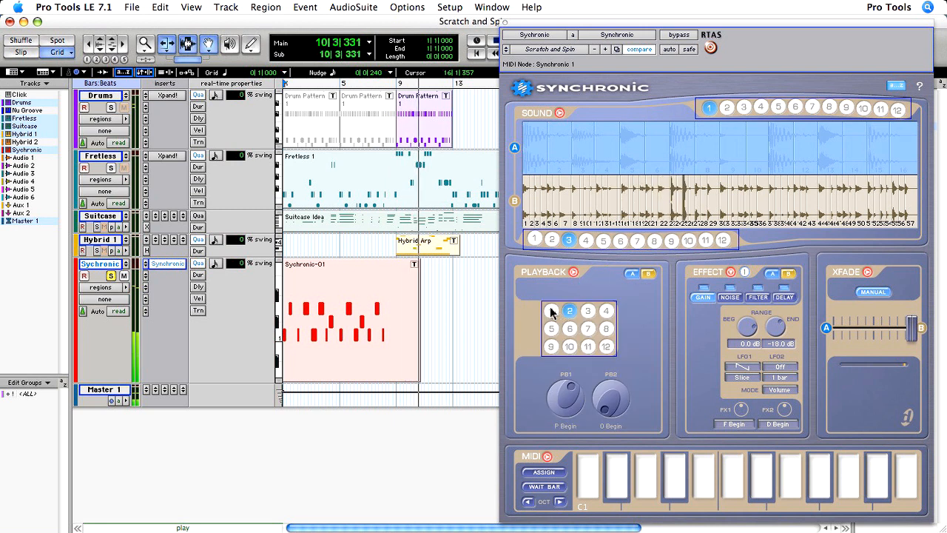
left_click(551, 310)
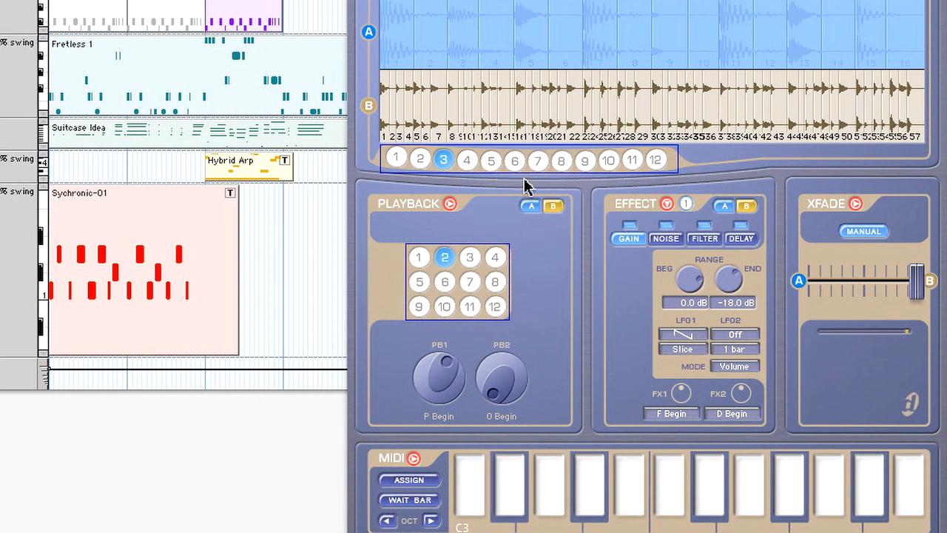
mouse_move(553, 47)
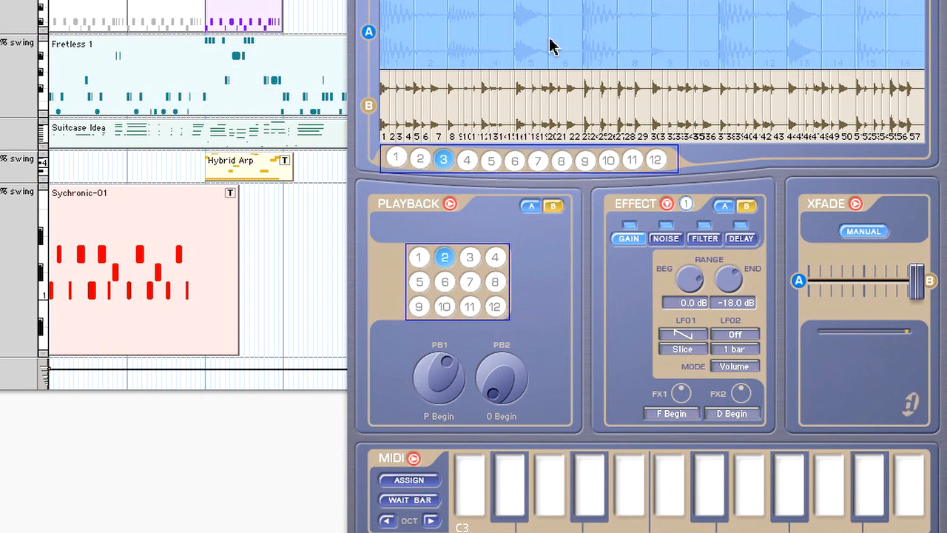
mouse_move(509, 479)
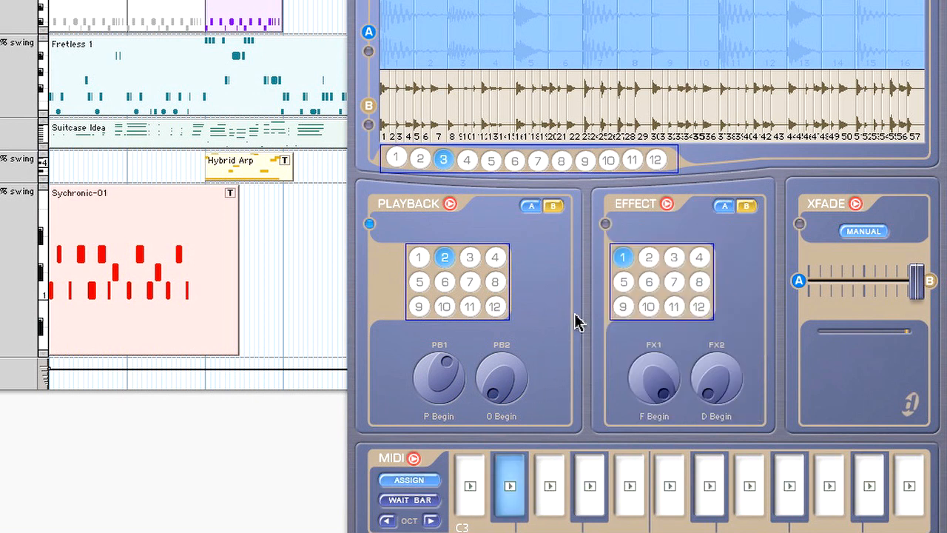
- Assign playback preset 1 to the first MIDI key and finish the assignments
left_click(419, 257)
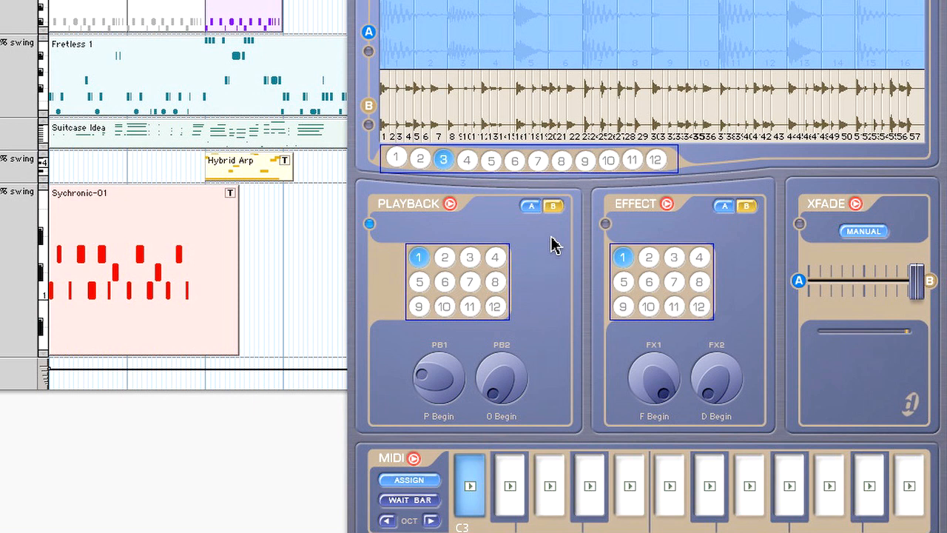
left_click(509, 485)
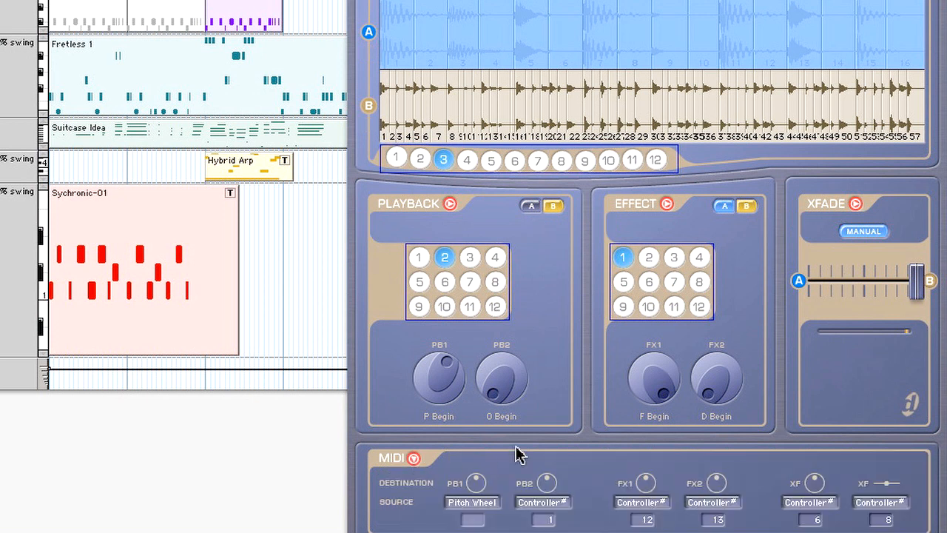
mouse_move(846, 525)
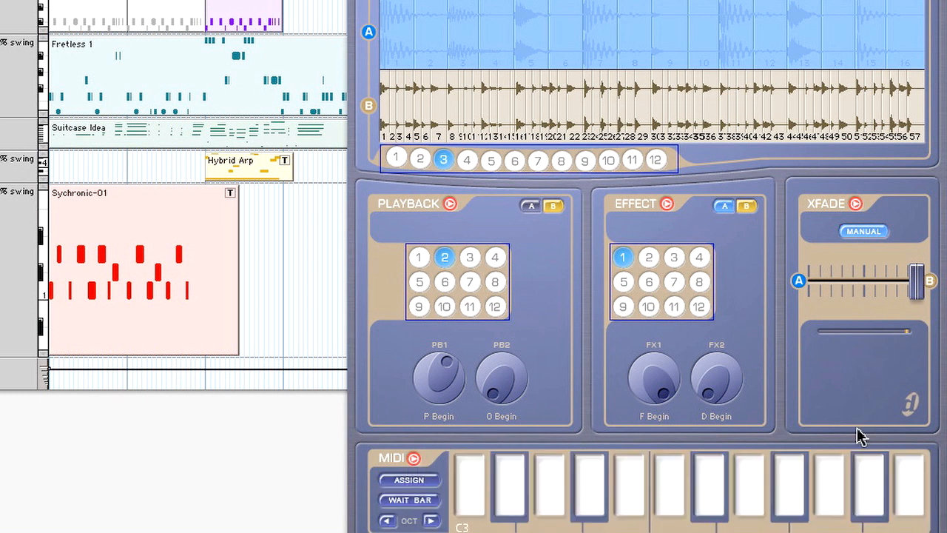
left_click_drag(921, 281, 814, 281)
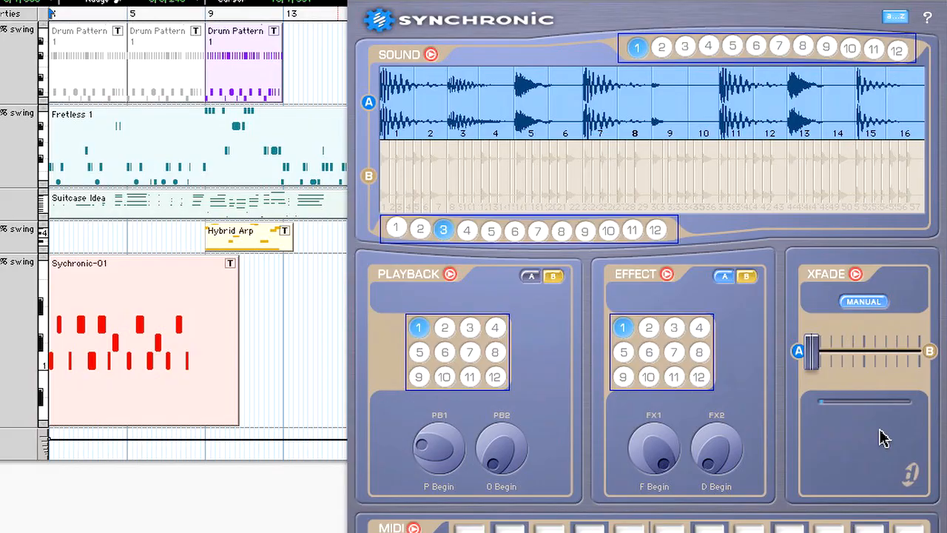
- Play the loop live, switching playback presets and sweeping the crossfade between A and B
left_click(685, 46)
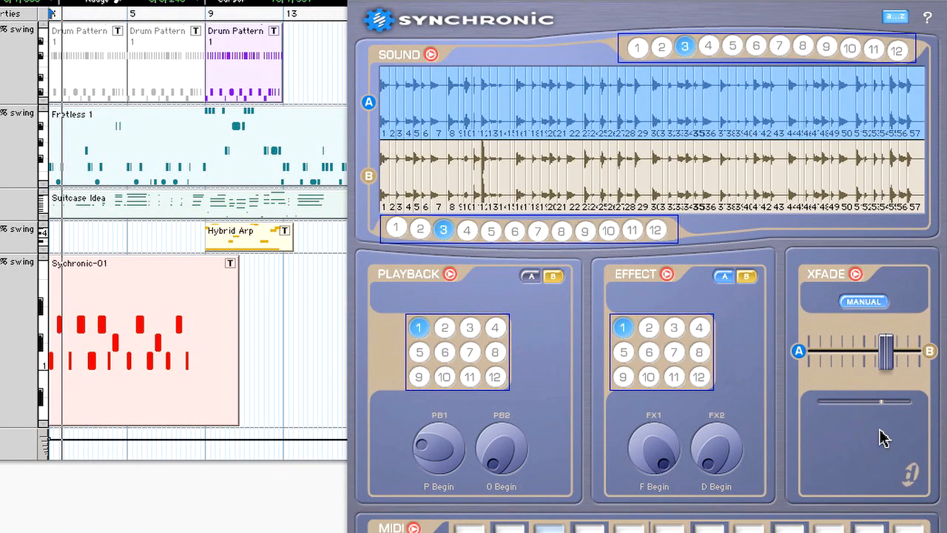
left_click(444, 327)
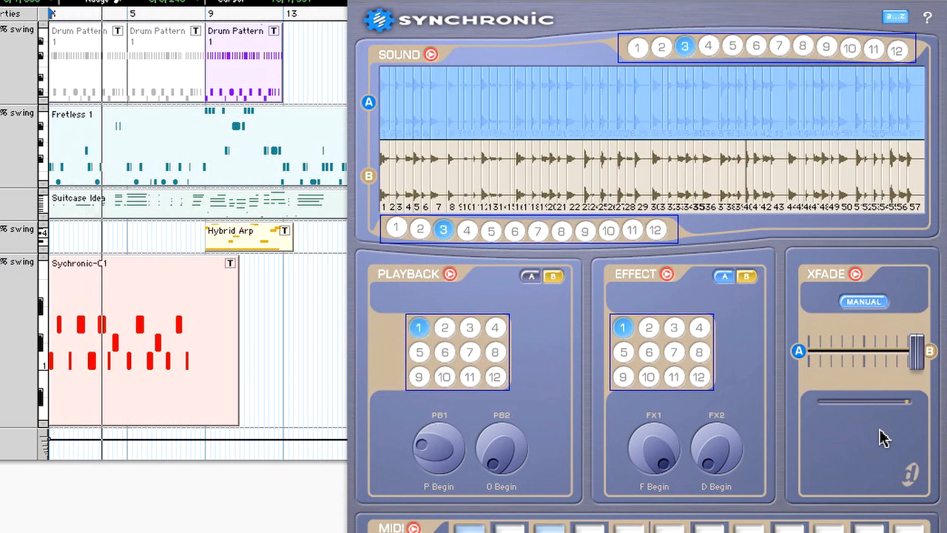
left_click(660, 47)
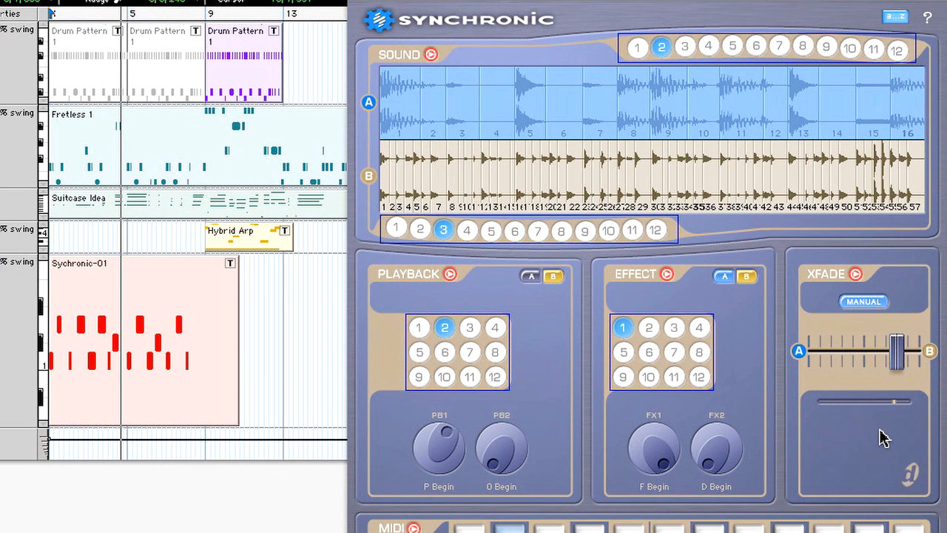
left_click(685, 46)
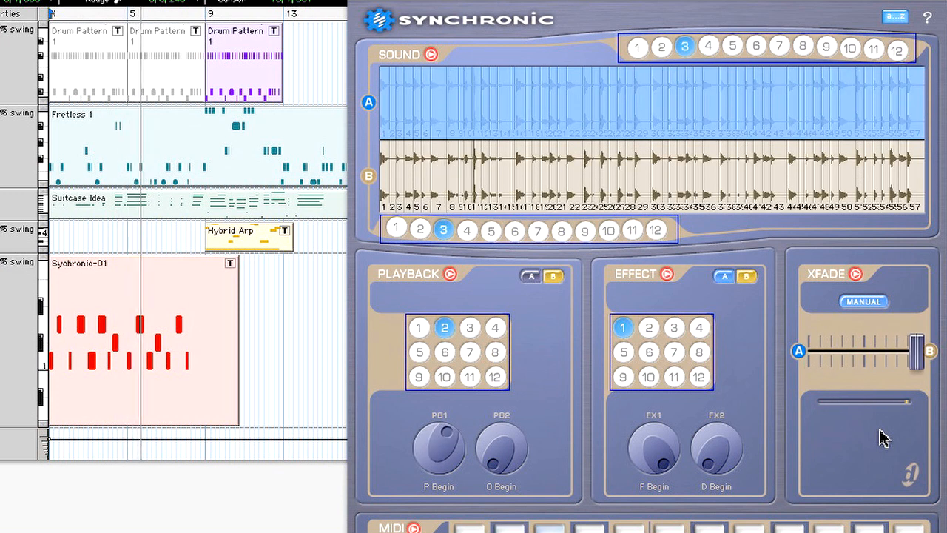
left_click(661, 47)
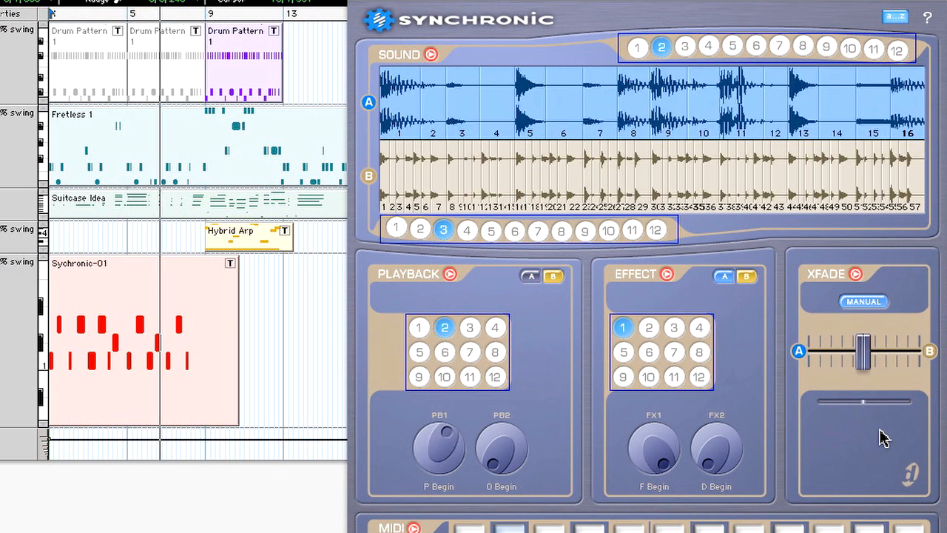
left_click(685, 46)
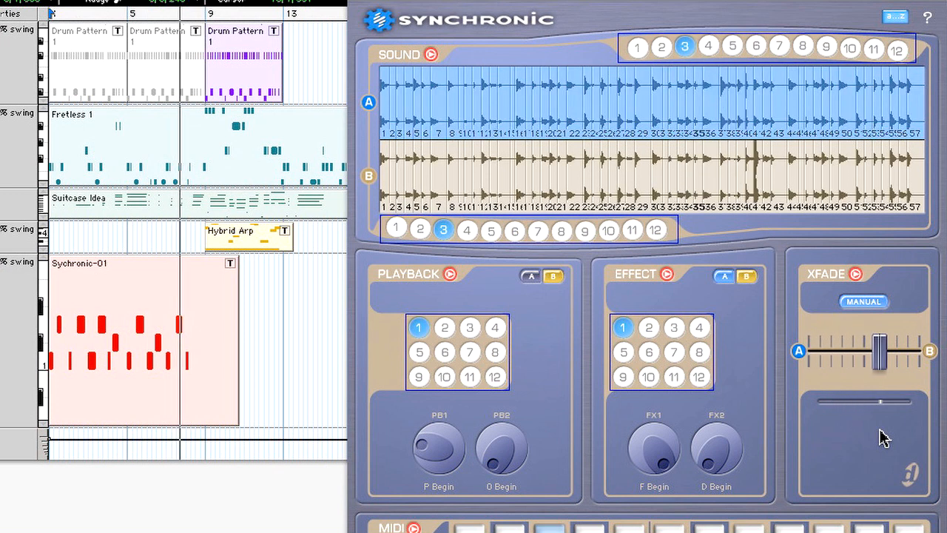
left_click(638, 46)
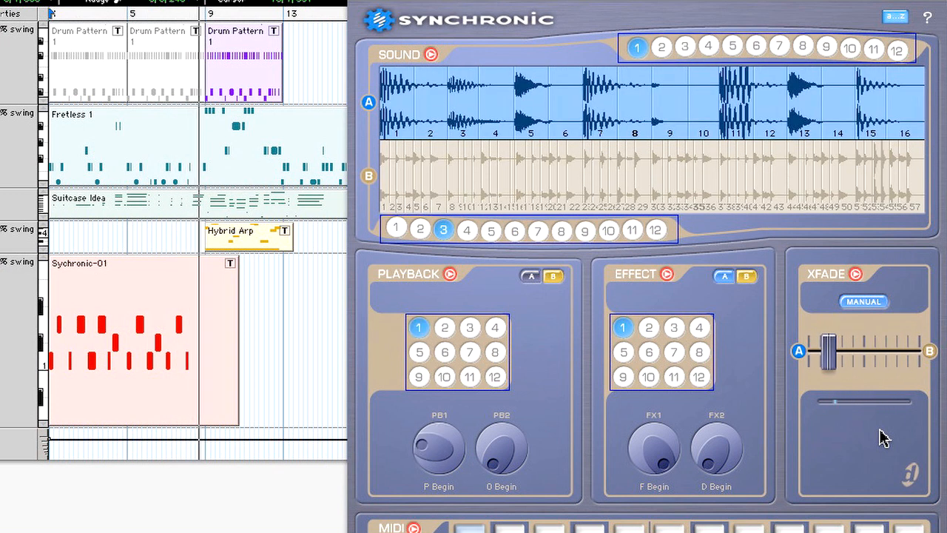
scroll("down", 3)
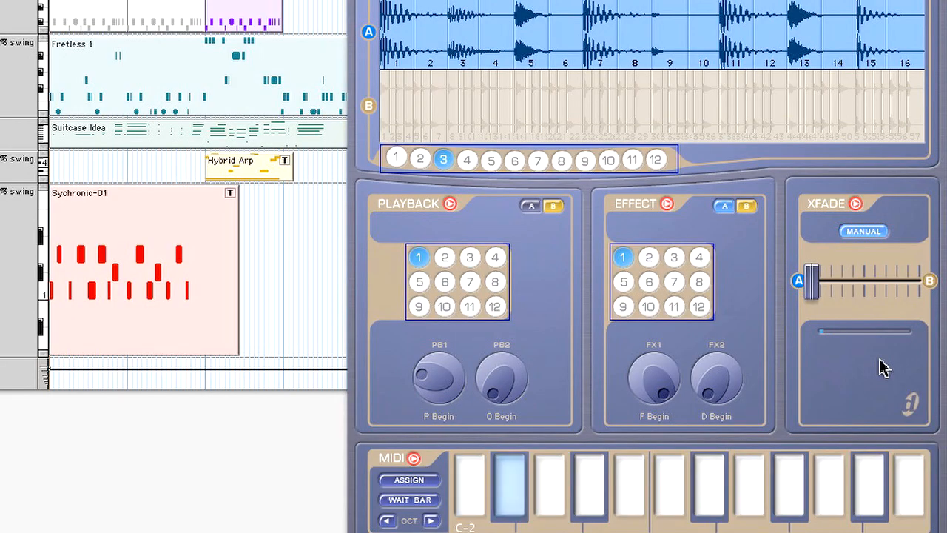
- Record a performance, triggering a preset and dragging the crossfade from B toward A
left_click(445, 257)
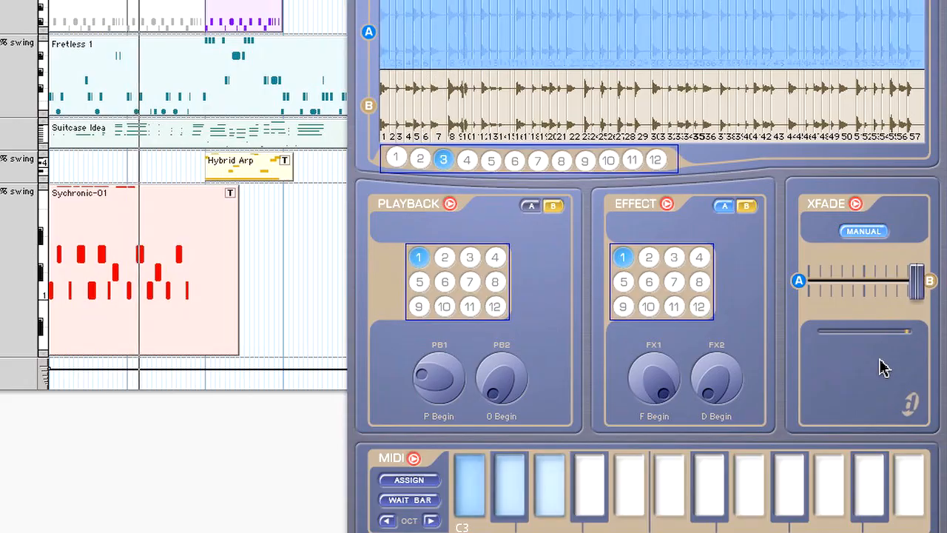
left_click_drag(917, 280, 836, 280)
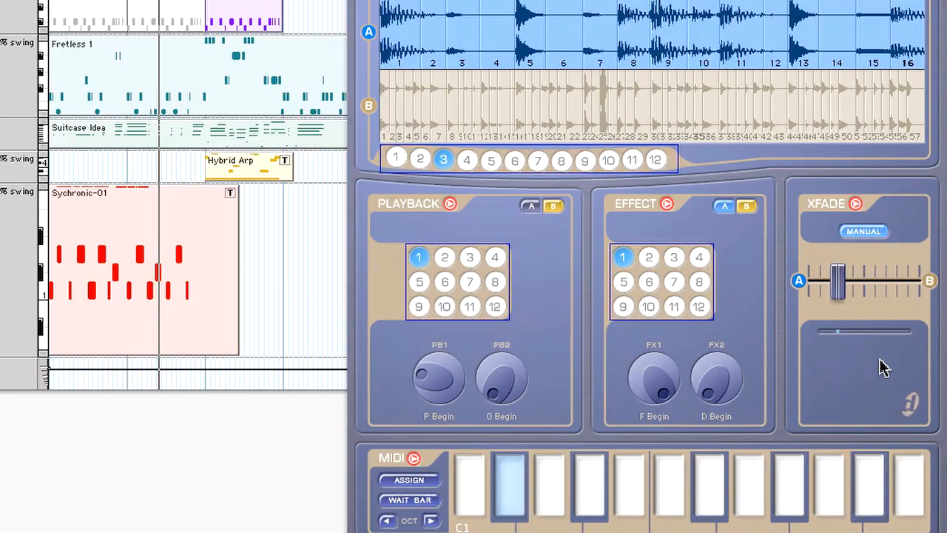